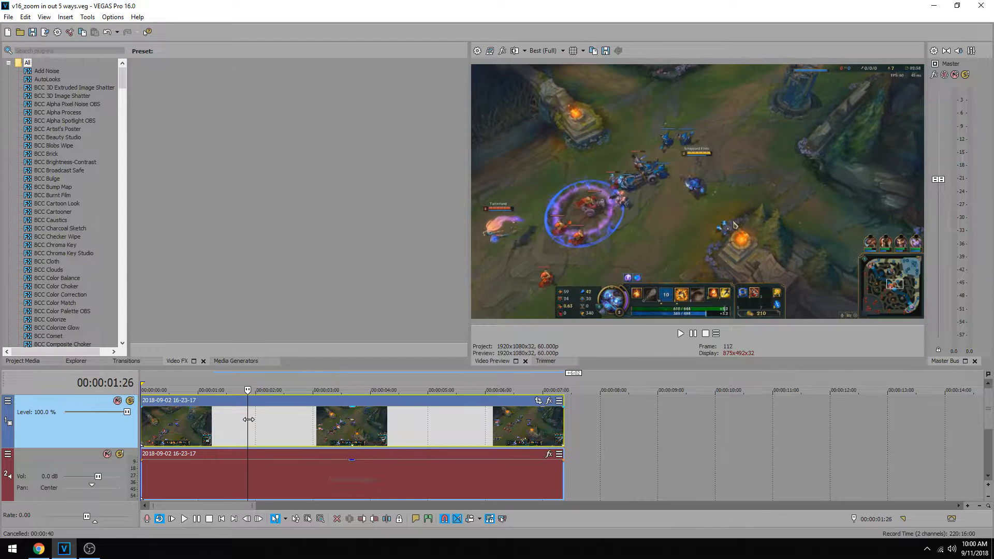
# Split the gameplay clip at both ends of the short middle section.
pyautogui.click(680, 333)
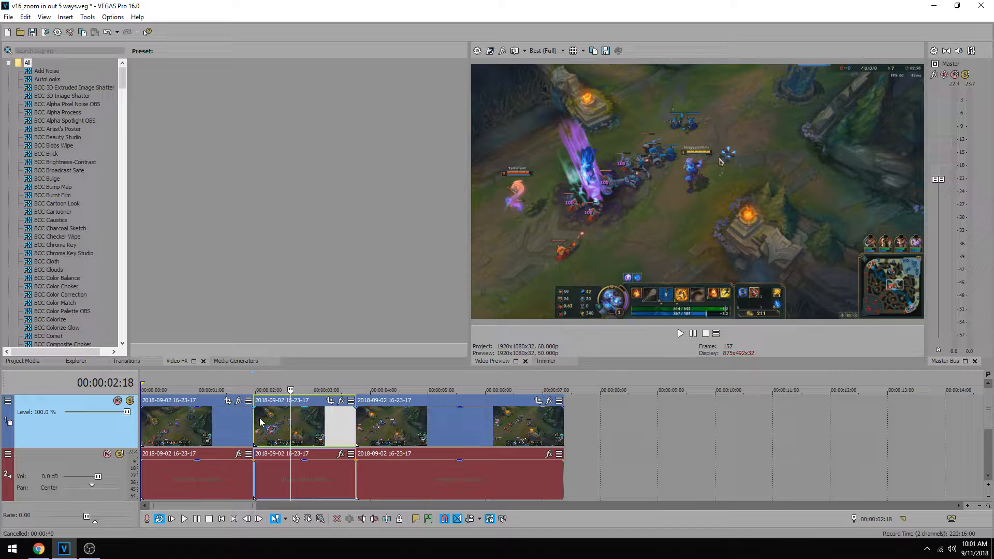
pyautogui.click(253, 390)
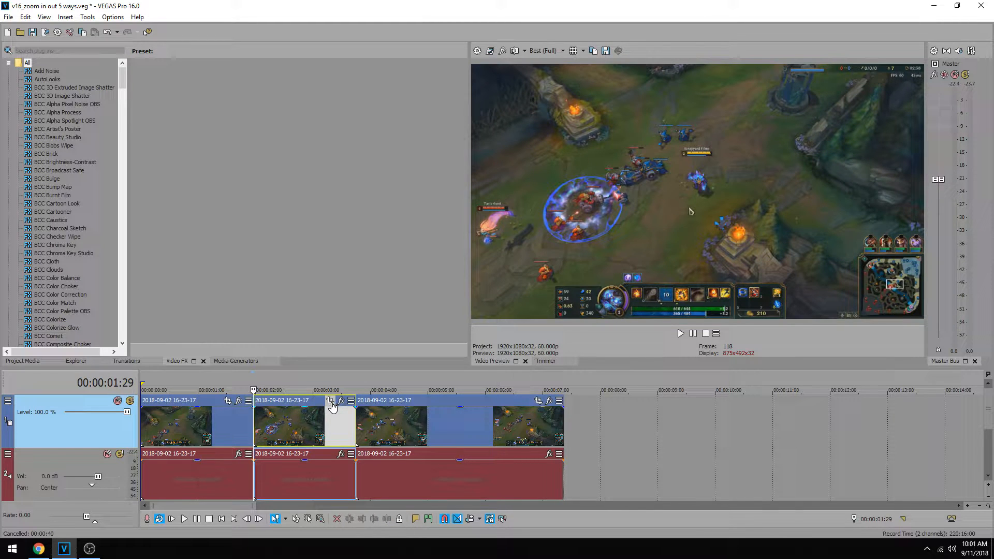
# Reframe the middle event's end Pan/Crop keyframe as a close-up on the champion, then close Pan/Crop.
pyautogui.click(331, 400)
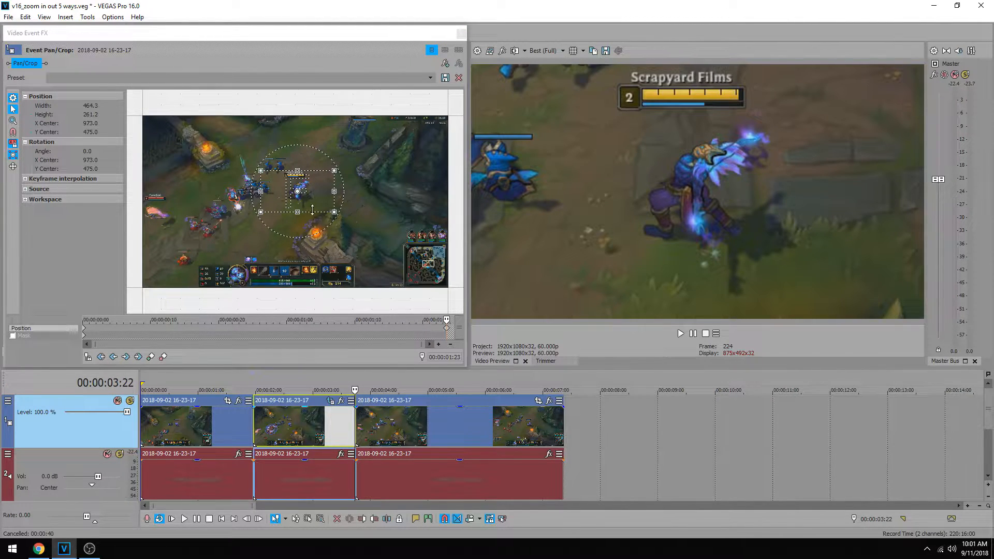
pyautogui.moveTo(298, 194); pyautogui.dragTo(297, 183)
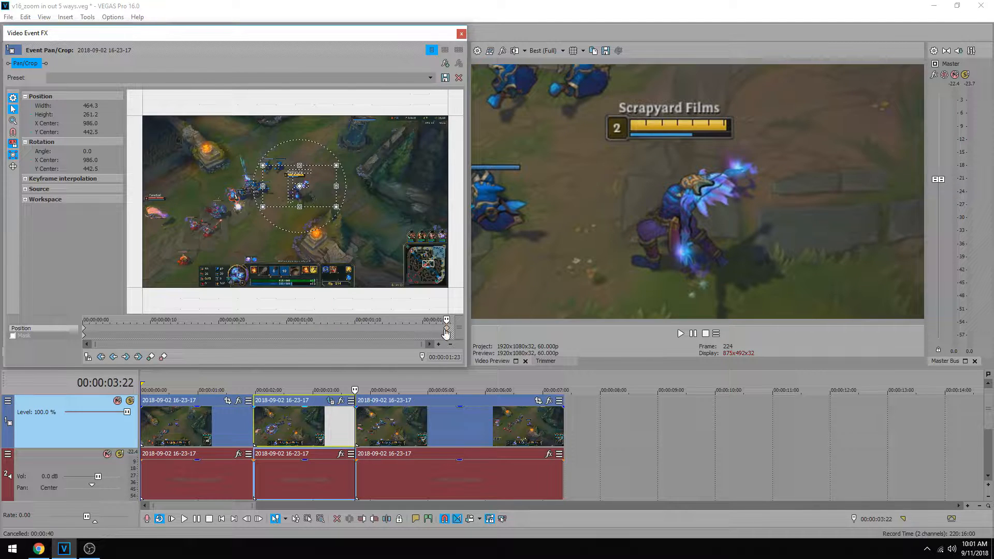
pyautogui.moveTo(444, 331)
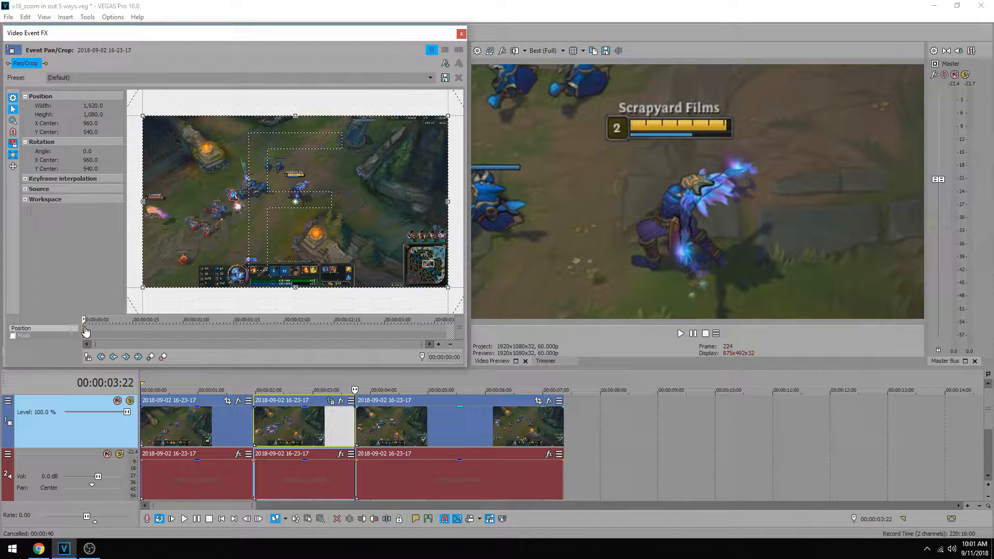
pyautogui.click(461, 34)
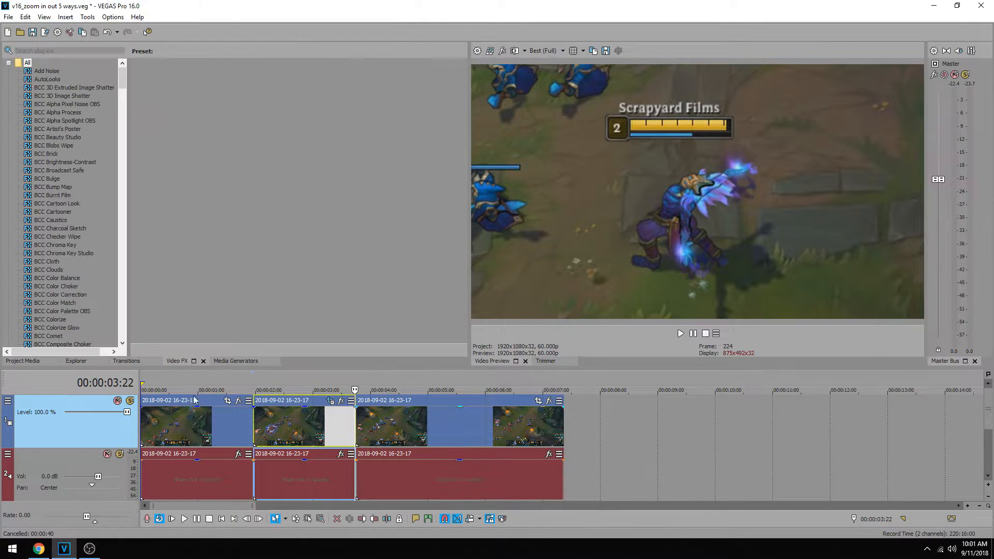
# Change the last event's audio fade-out curve to Linear.
pyautogui.click(680, 334)
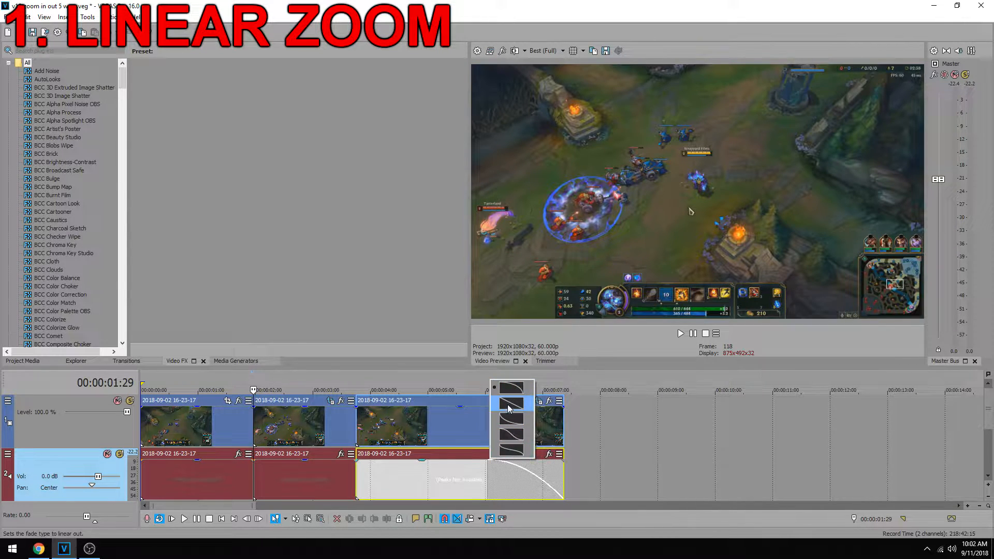
pyautogui.click(512, 418)
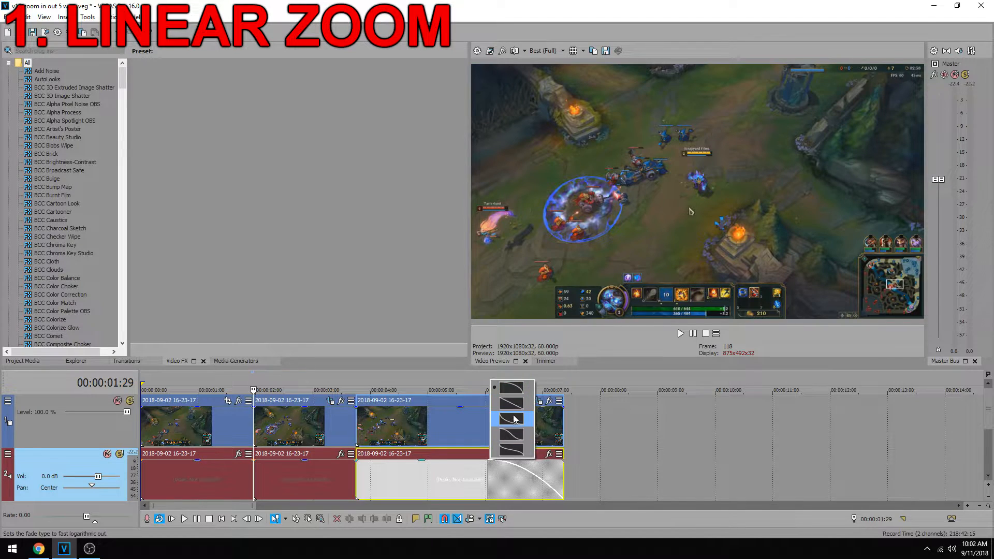
pyautogui.click(512, 419)
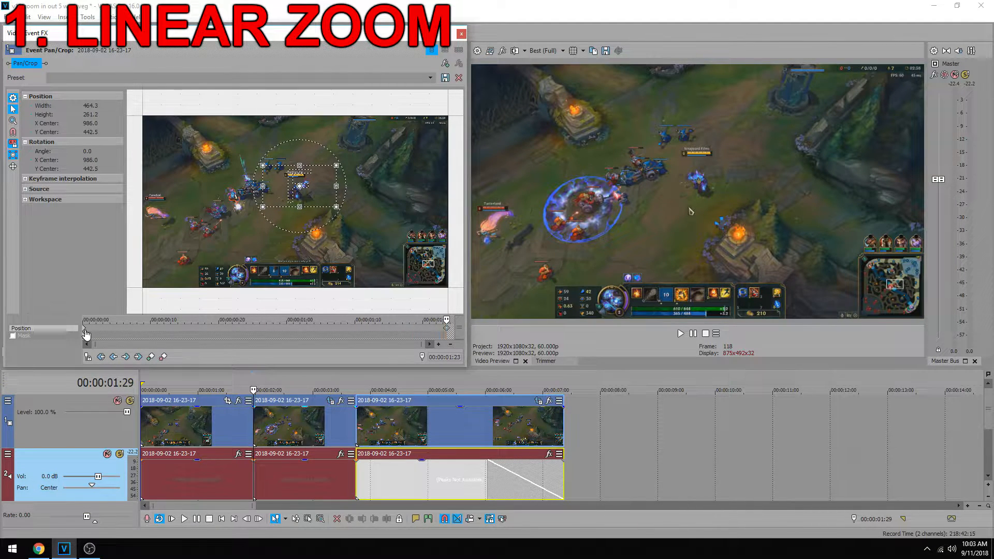
# Set the first Pan/Crop keyframe's interpolation to Fast.
pyautogui.rightClick(84, 327)
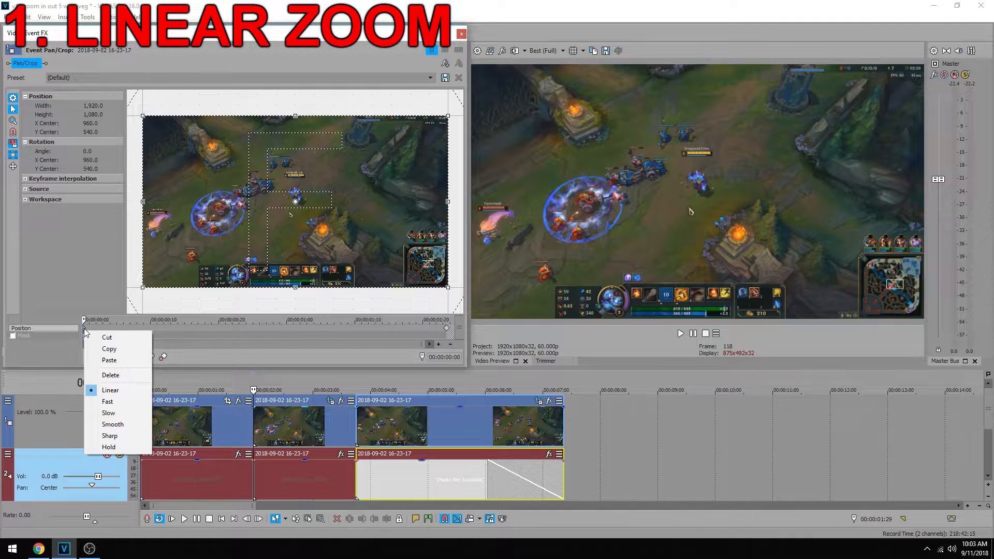
pyautogui.moveTo(110, 435)
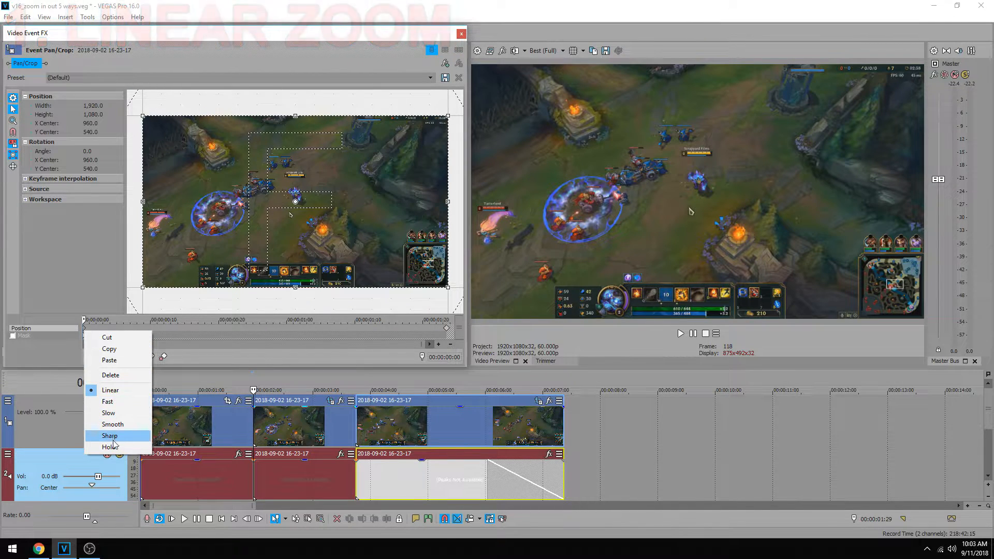
pyautogui.click(107, 403)
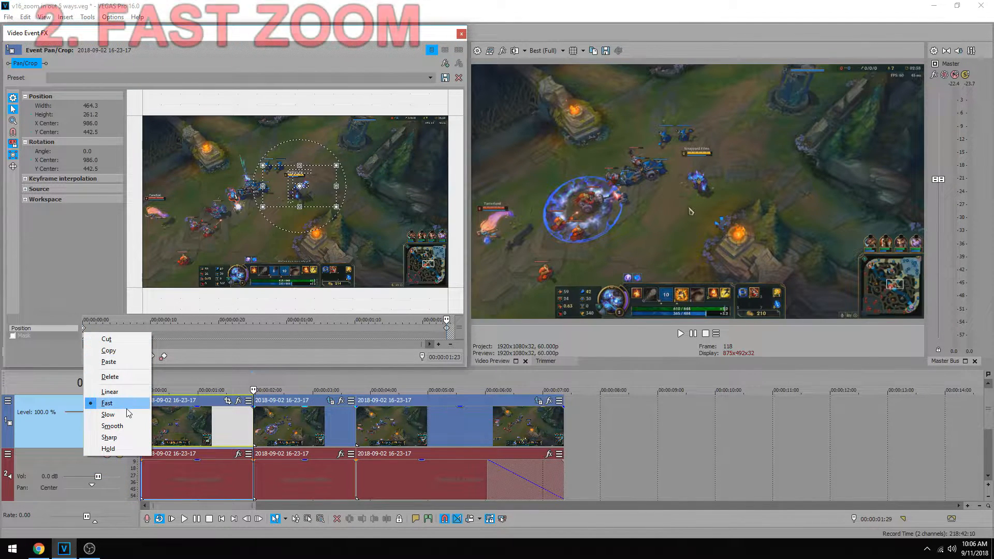
pyautogui.click(107, 404)
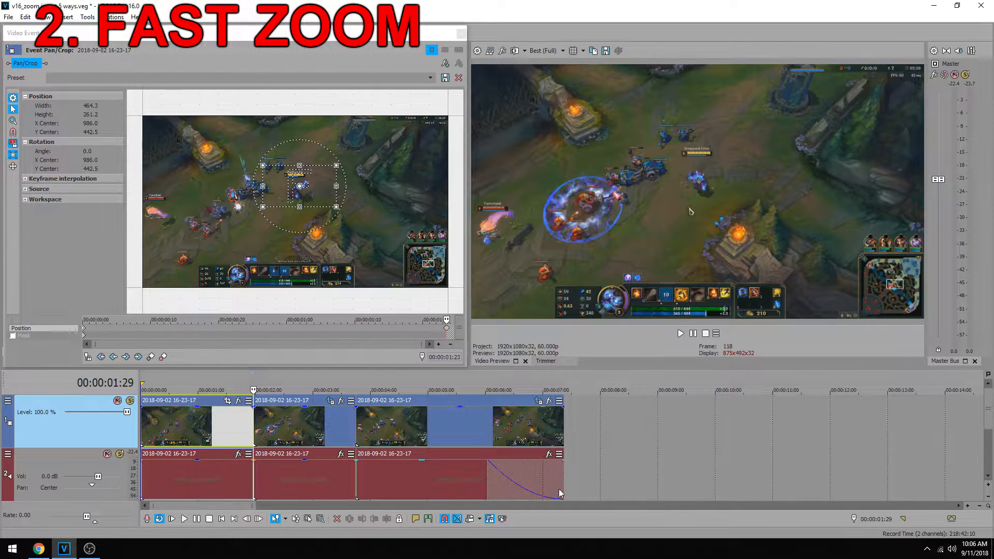
# Play back the Fast zoom and fast audio fade-out.
pyautogui.click(680, 333)
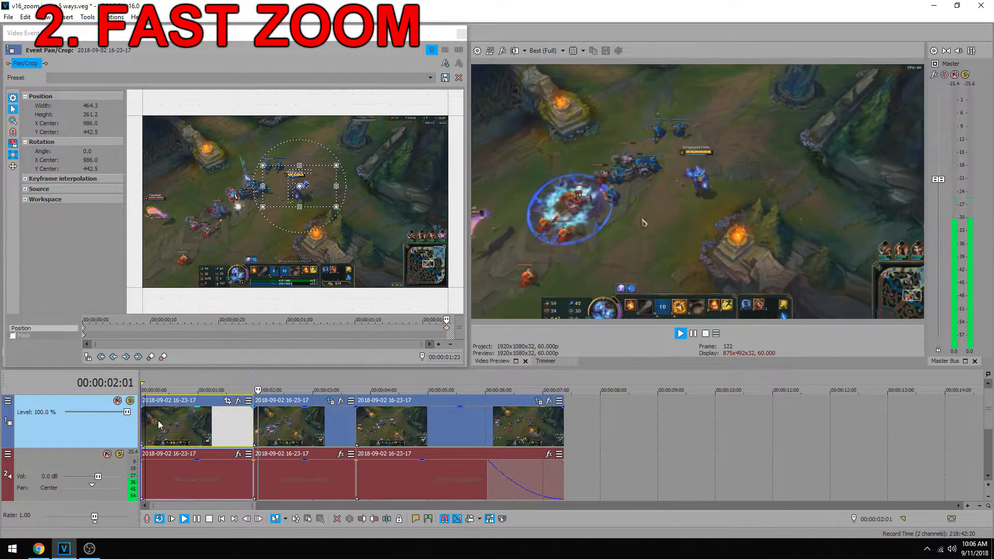
pyautogui.click(680, 333)
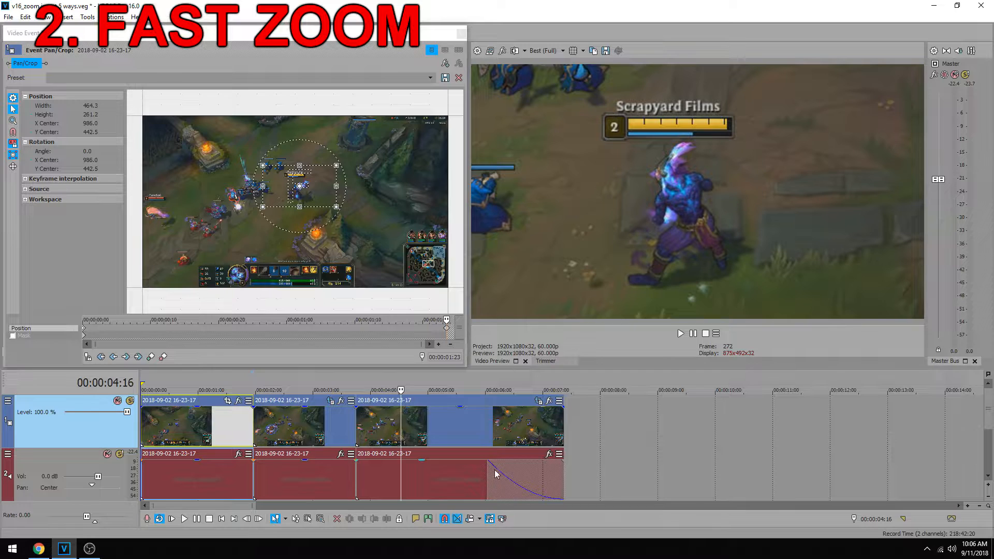
pyautogui.click(457, 479)
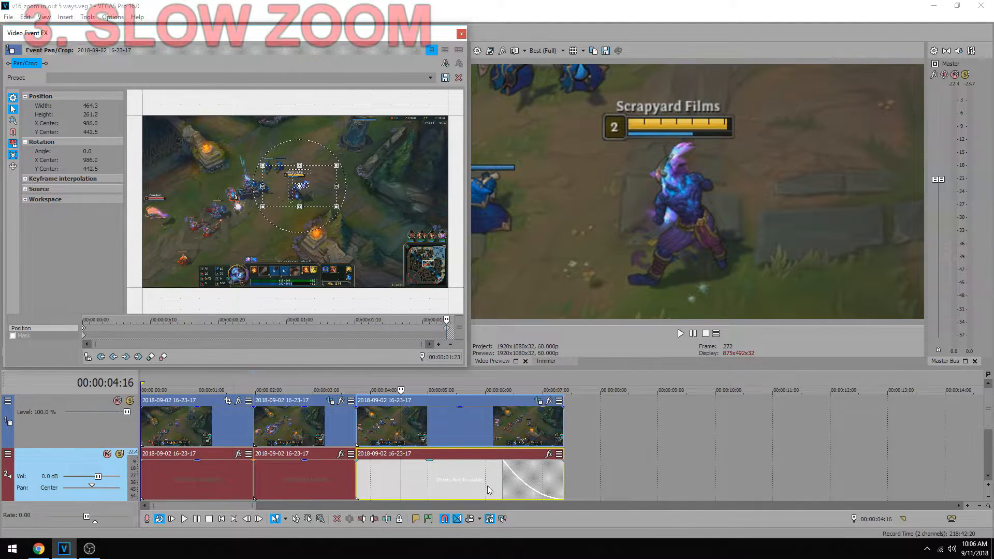
pyautogui.moveTo(536, 394)
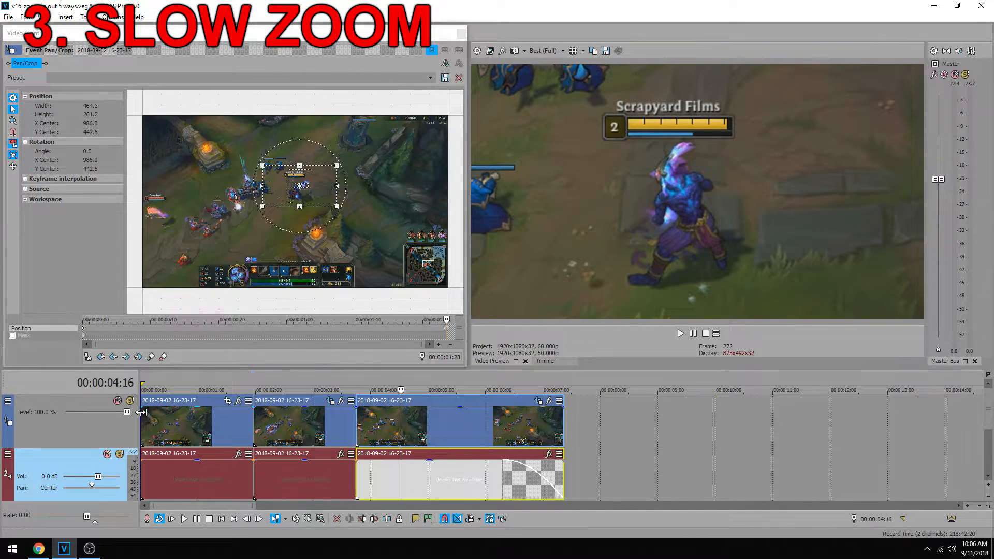
# Preview the Slow zoom keyframe and slow end audio fade-out.
pyautogui.click(680, 333)
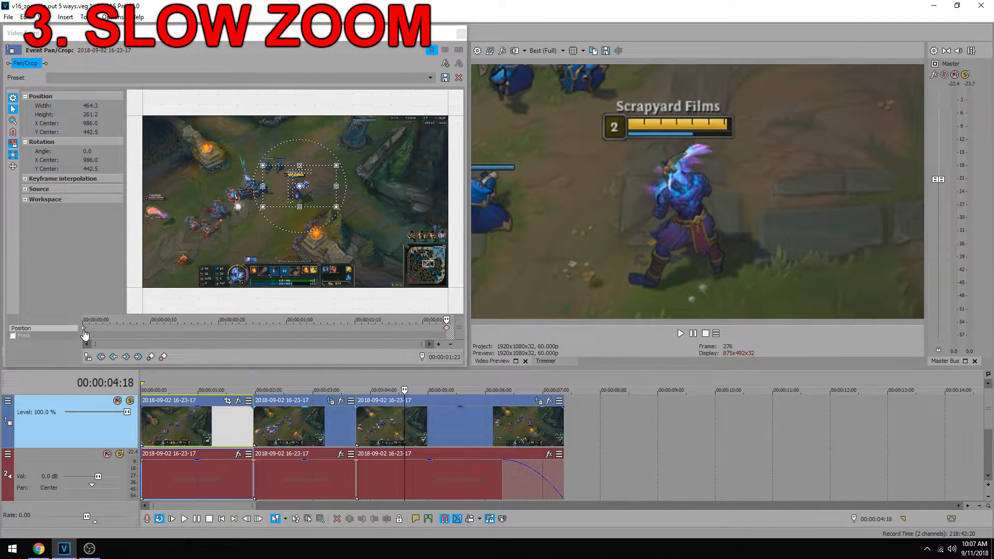
# Set the first zoom keyframe and the end audio fade-out to Smooth.
pyautogui.rightClick(86, 333)
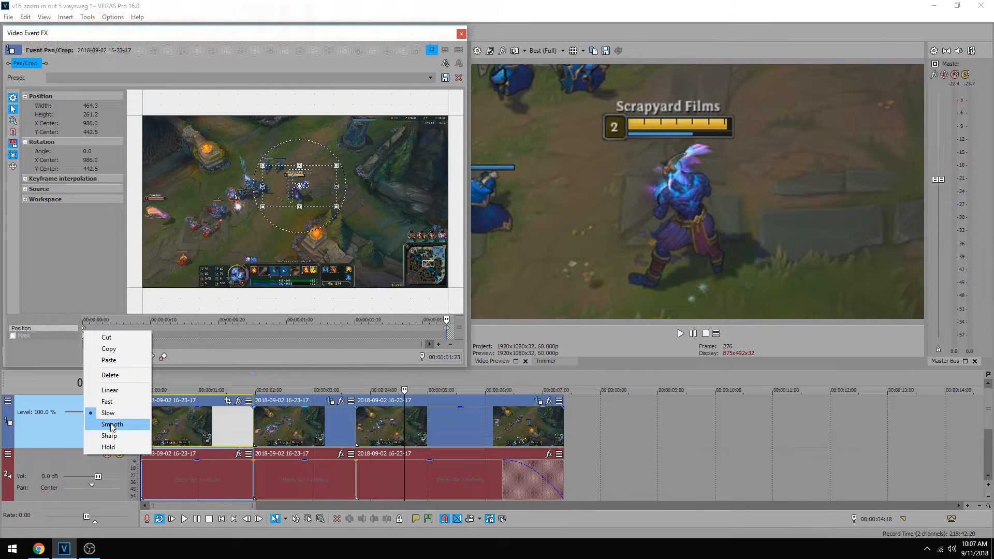
pyautogui.click(112, 424)
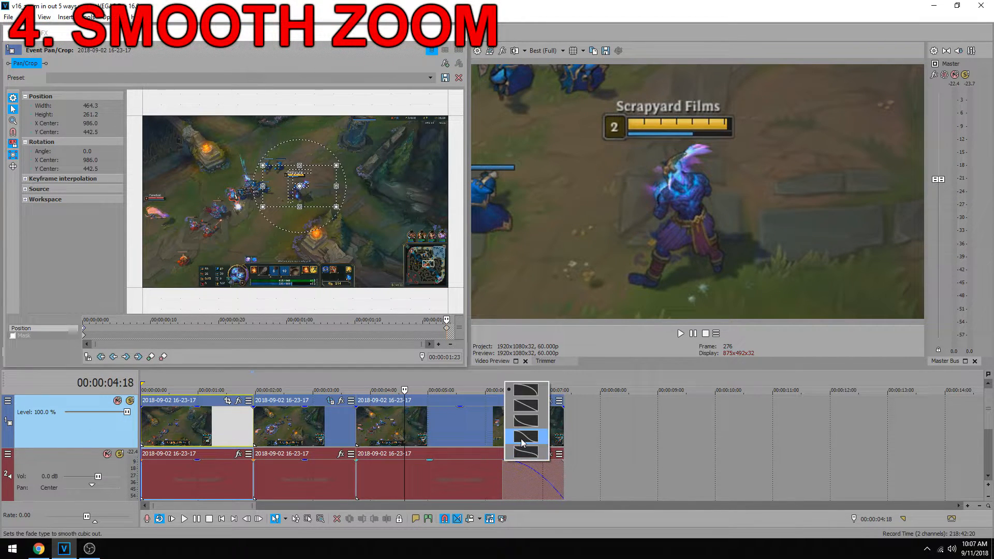
pyautogui.click(526, 437)
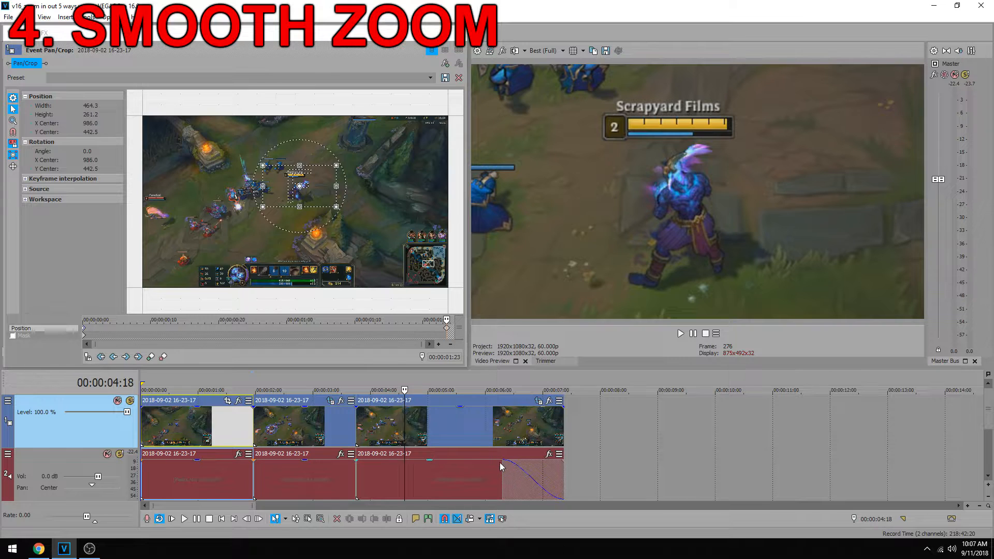
pyautogui.moveTo(523, 475)
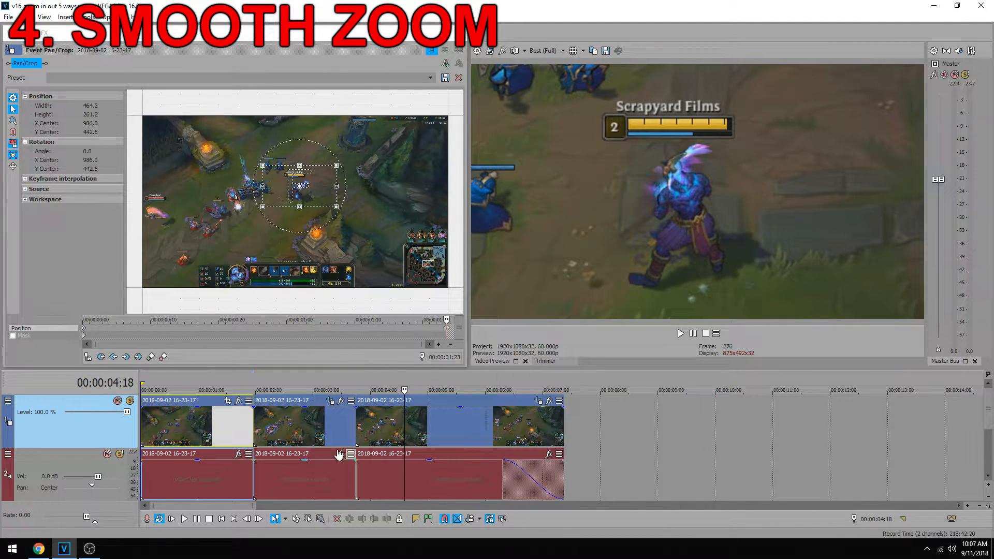
# Play the project from the beginning to preview the smooth curves.
pyautogui.click(680, 333)
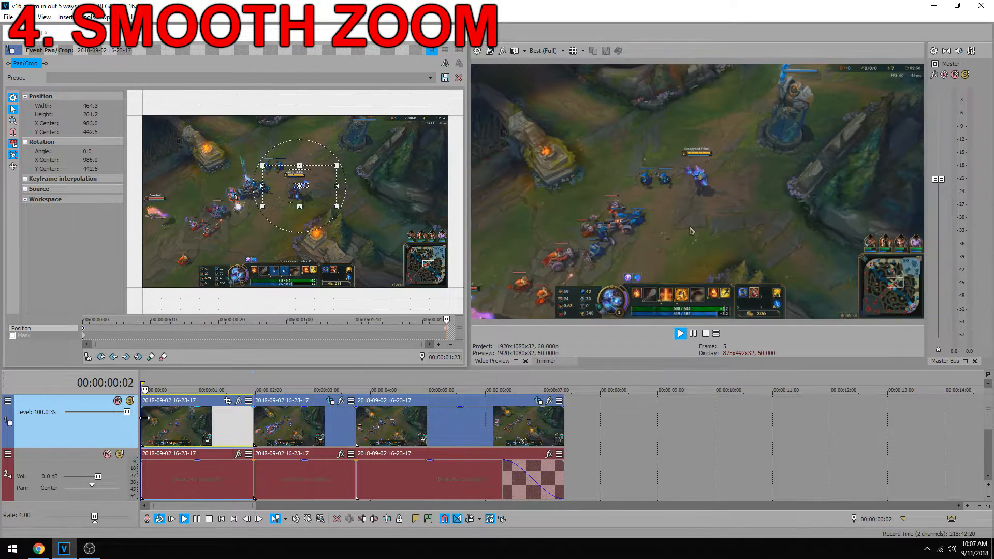
pyautogui.click(680, 333)
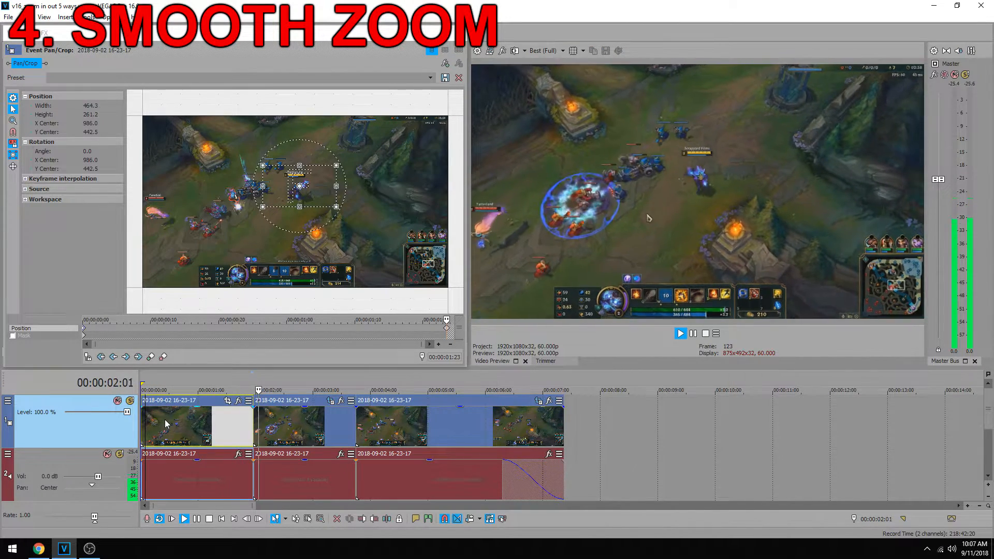
pyautogui.click(680, 333)
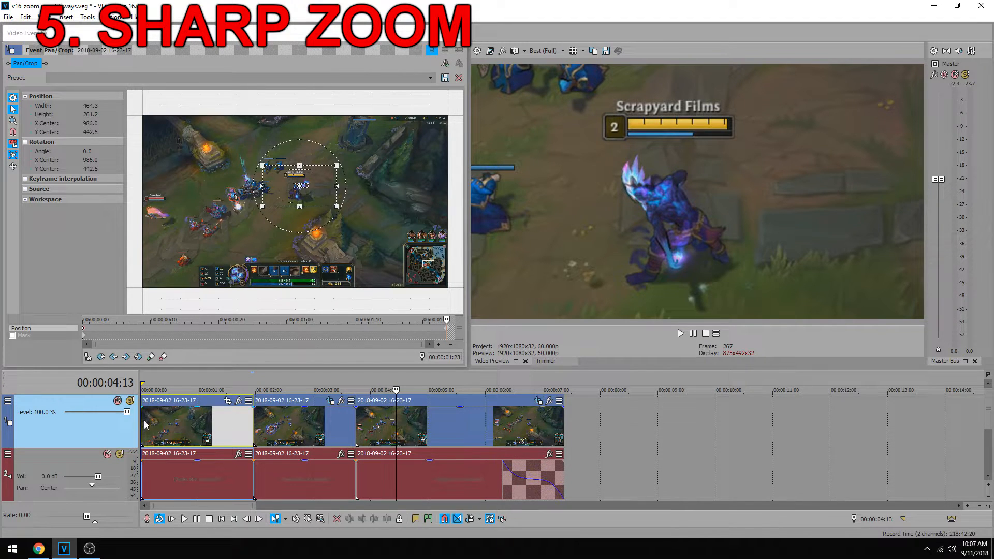
# Play the project to preview the sharp end fade-out.
pyautogui.click(680, 333)
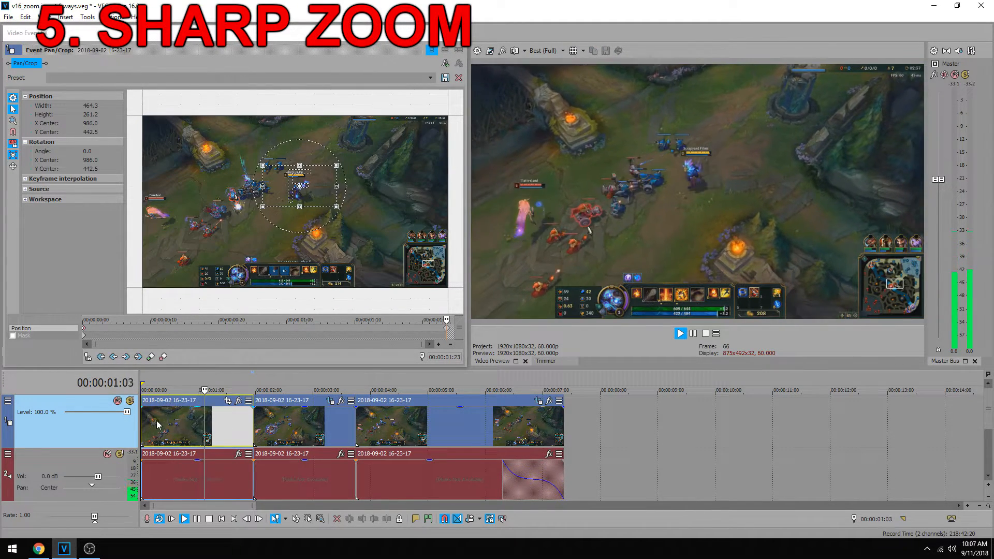